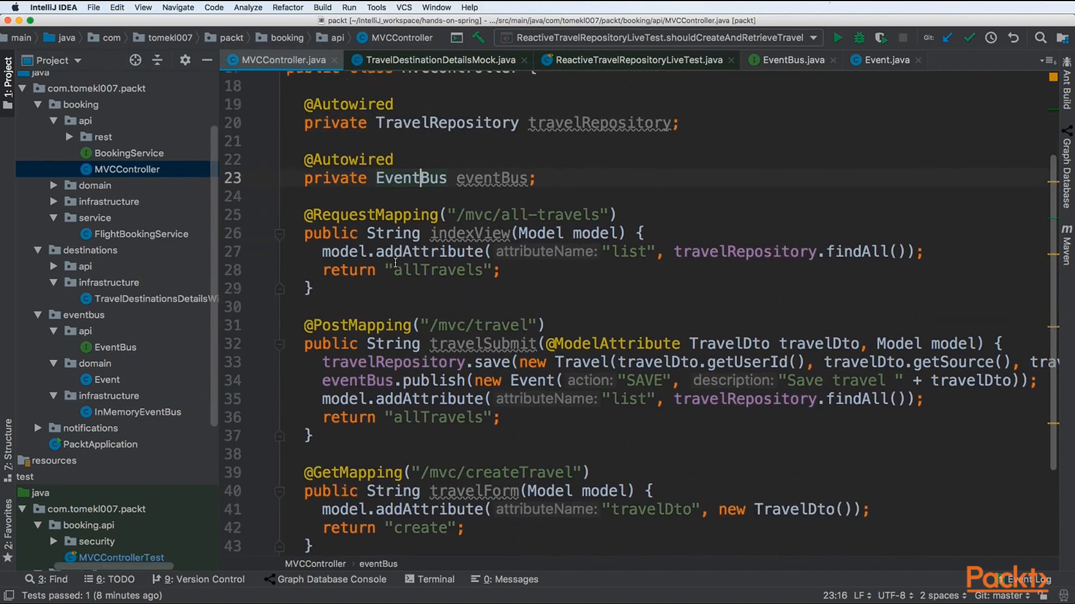
Step: Review the all-travels request mapping, then open MVCControllerTest from the Project tree
scroll(down, 3)
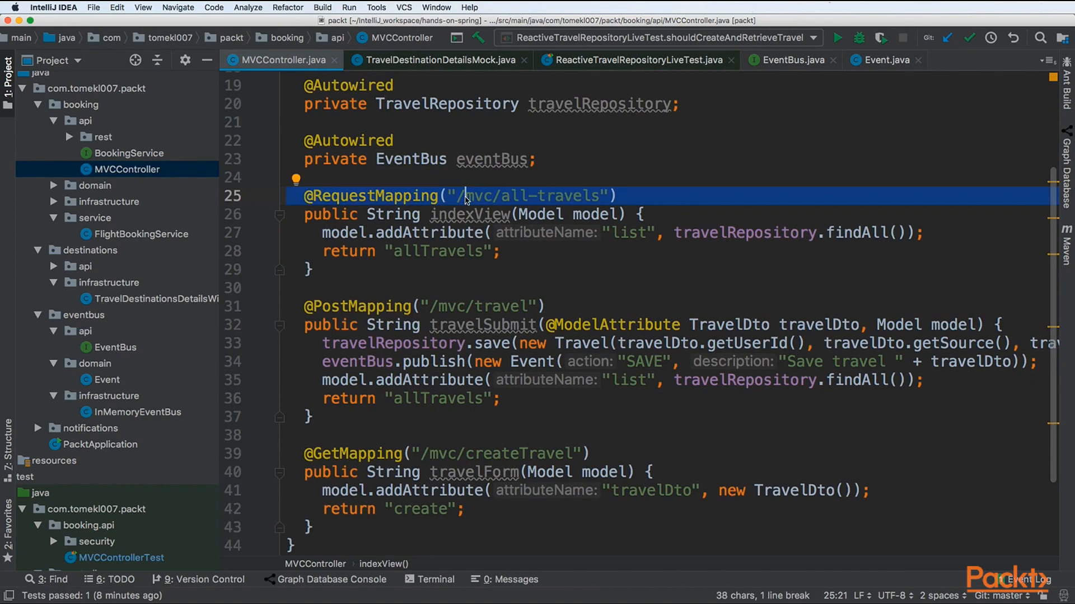
click(457, 307)
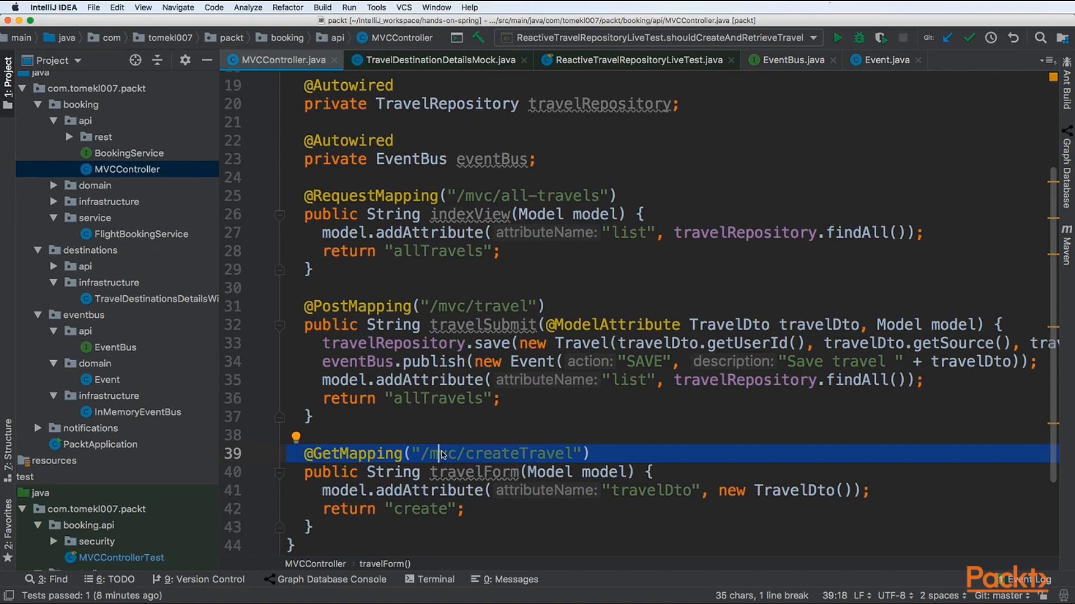
scroll(down, 3)
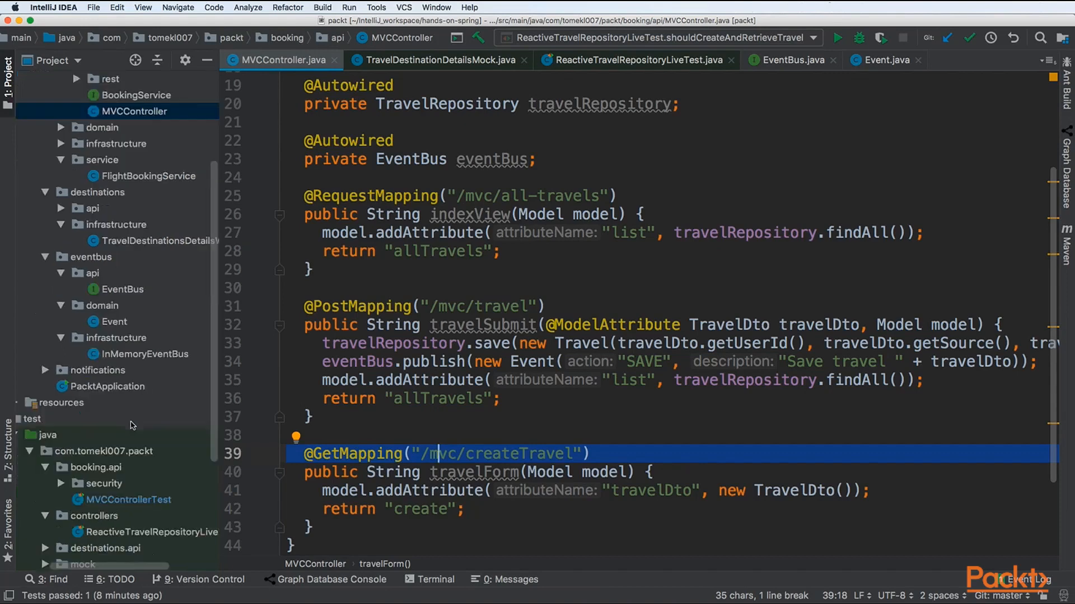
click(130, 500)
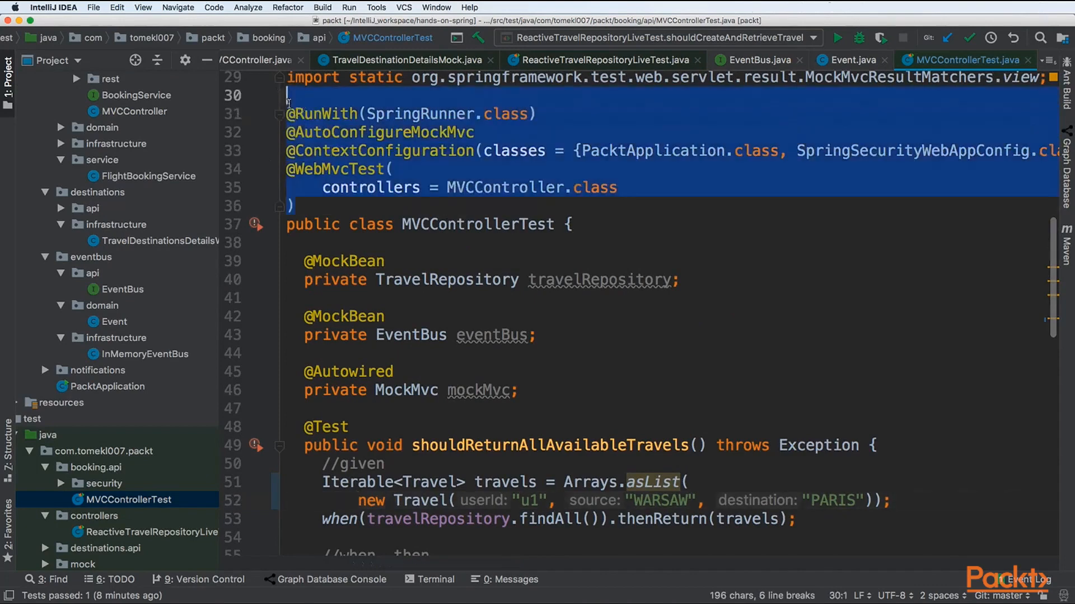
Step: Review PacktApplication and SpringSecurityWebAppConfig, then return to MVCControllerTest
click(333, 114)
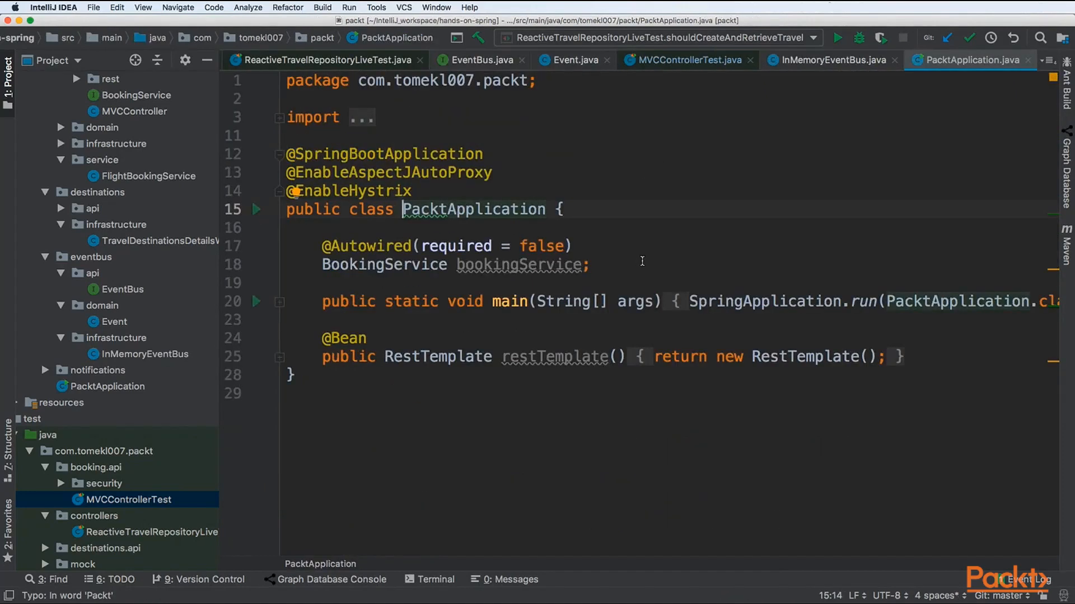
click(687, 60)
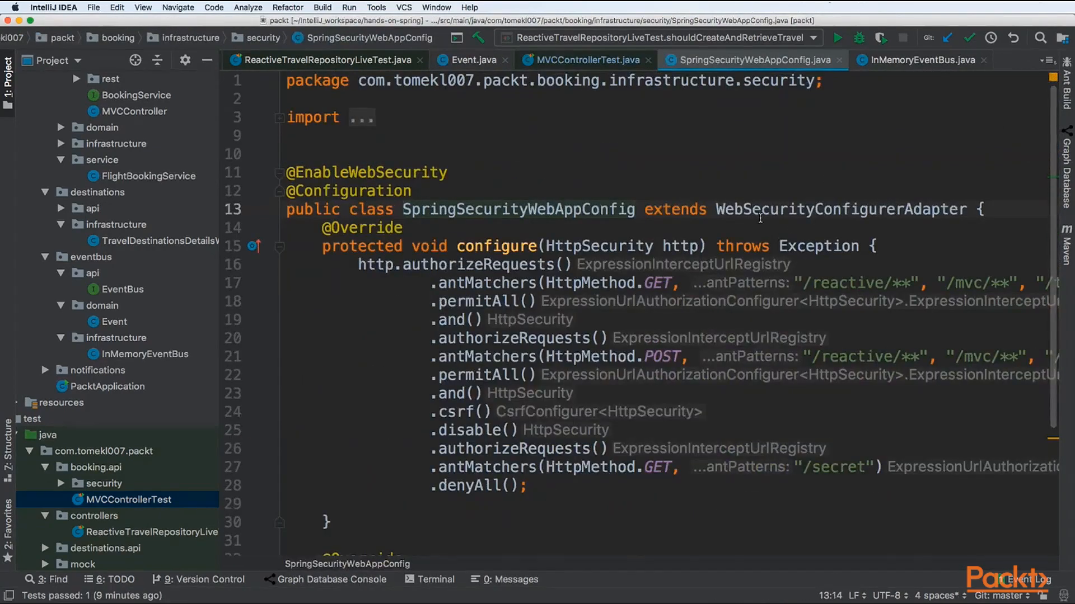
click(580, 59)
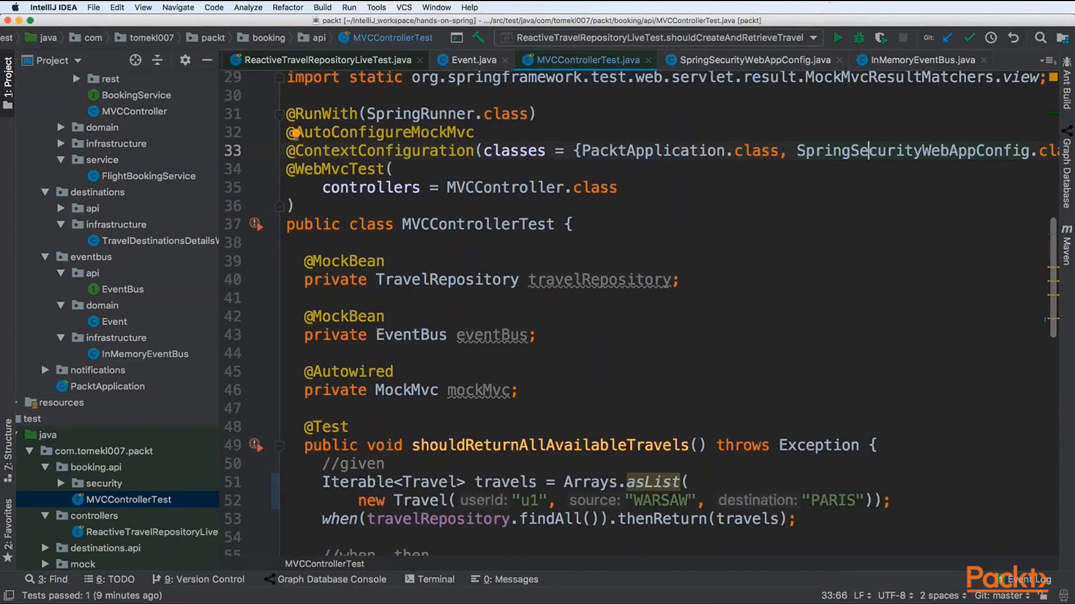
mouse_move(301, 248)
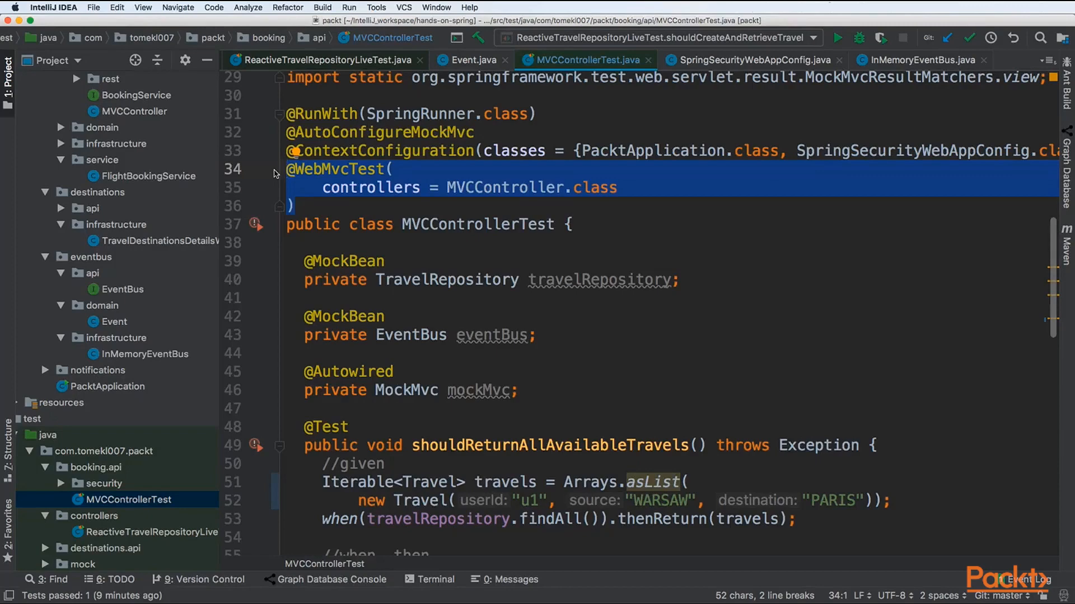
scroll(down, 3)
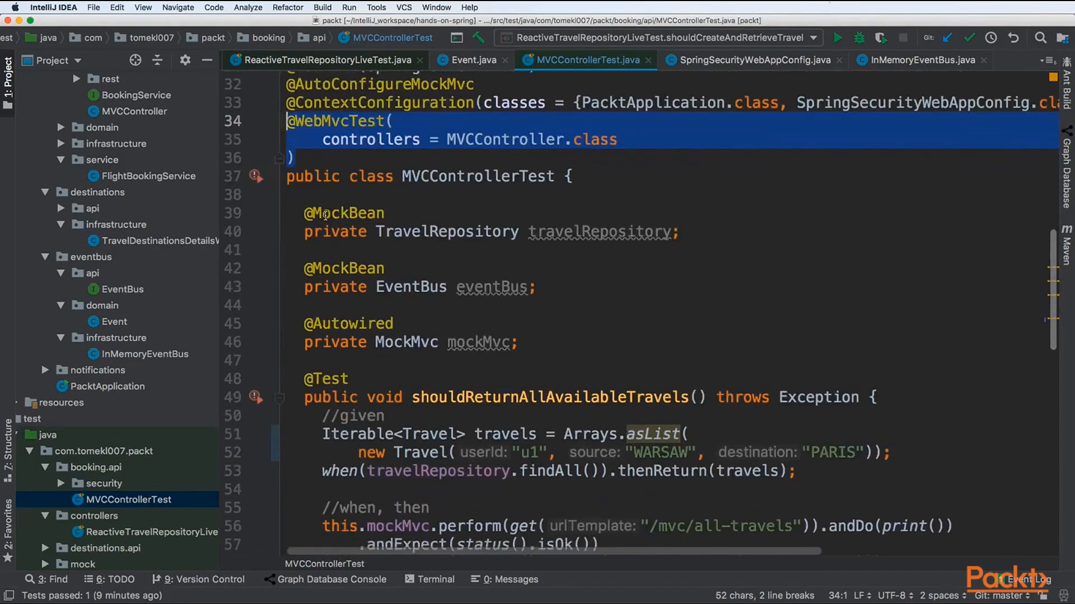
scroll(down, 3)
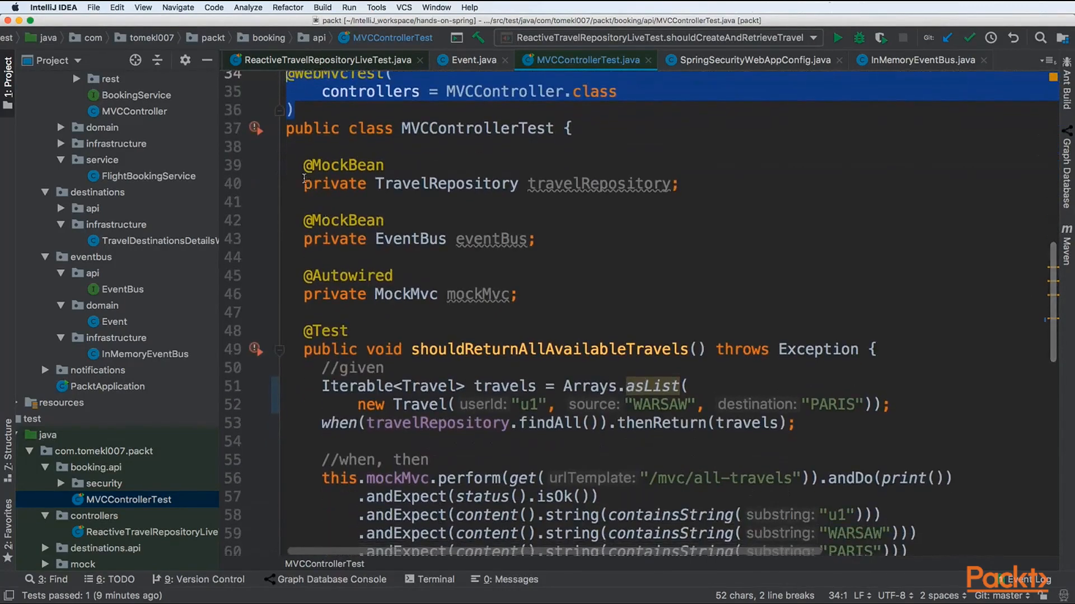
drag(303, 164, 519, 294)
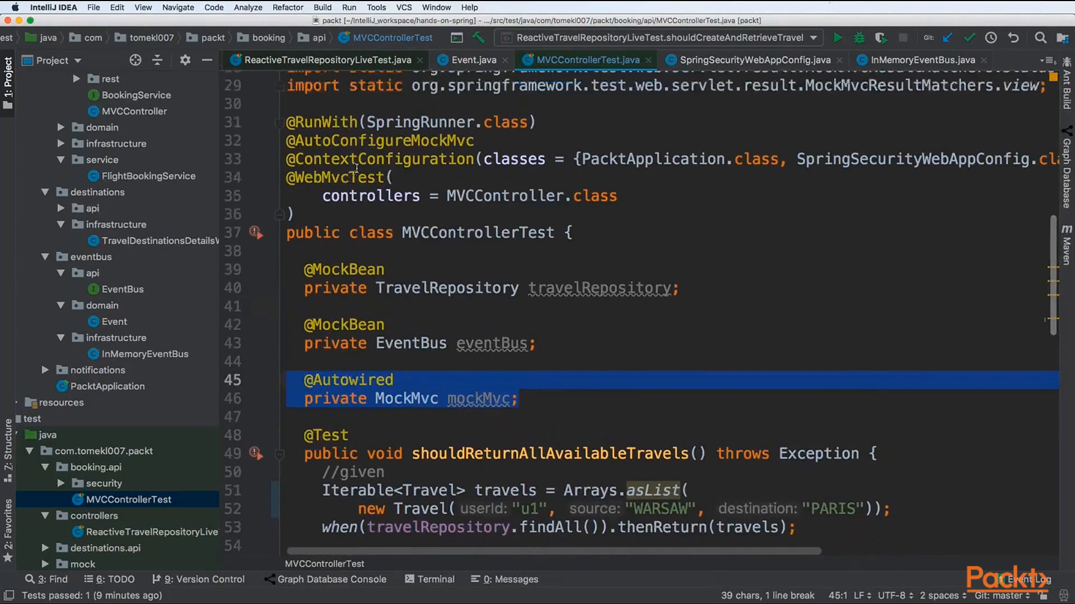
click(365, 141)
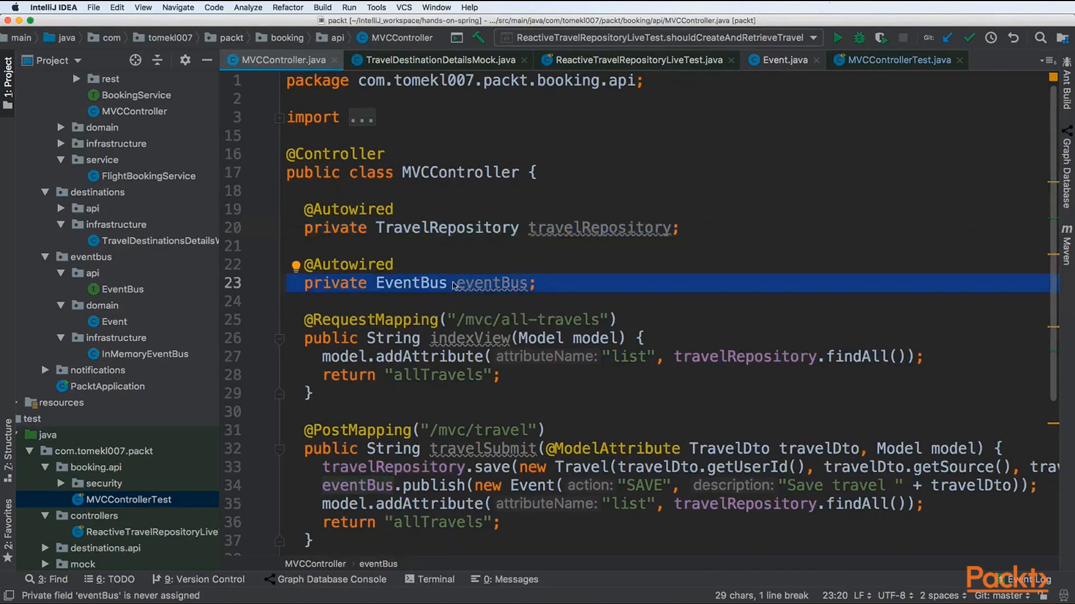
click(895, 59)
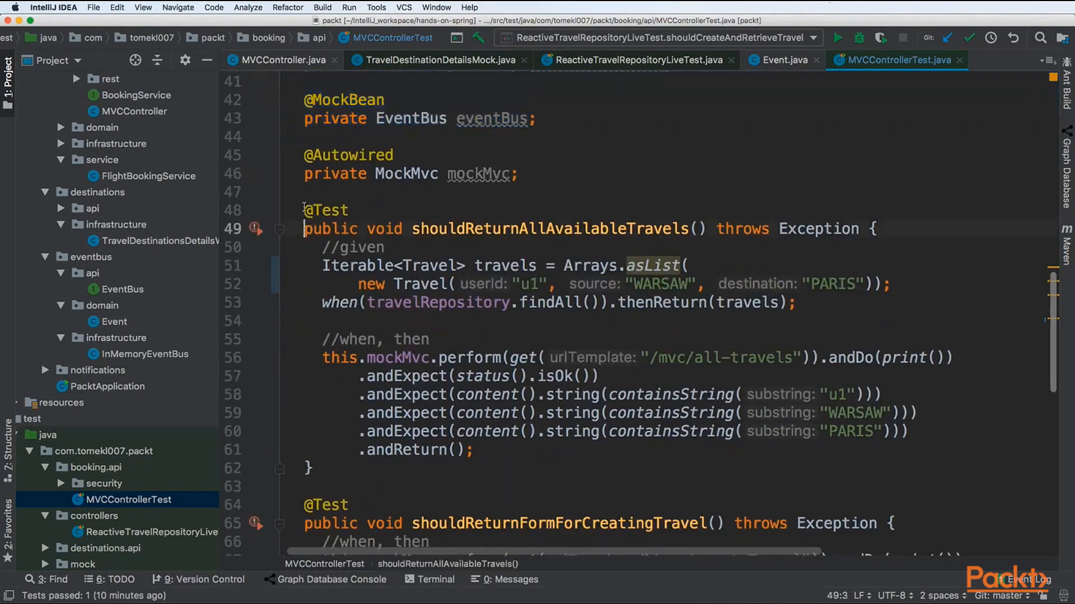
Step: Review the findAll stub and /mvc/all-travels request, then revisit MVCController's list handler
drag(304, 228, 313, 468)
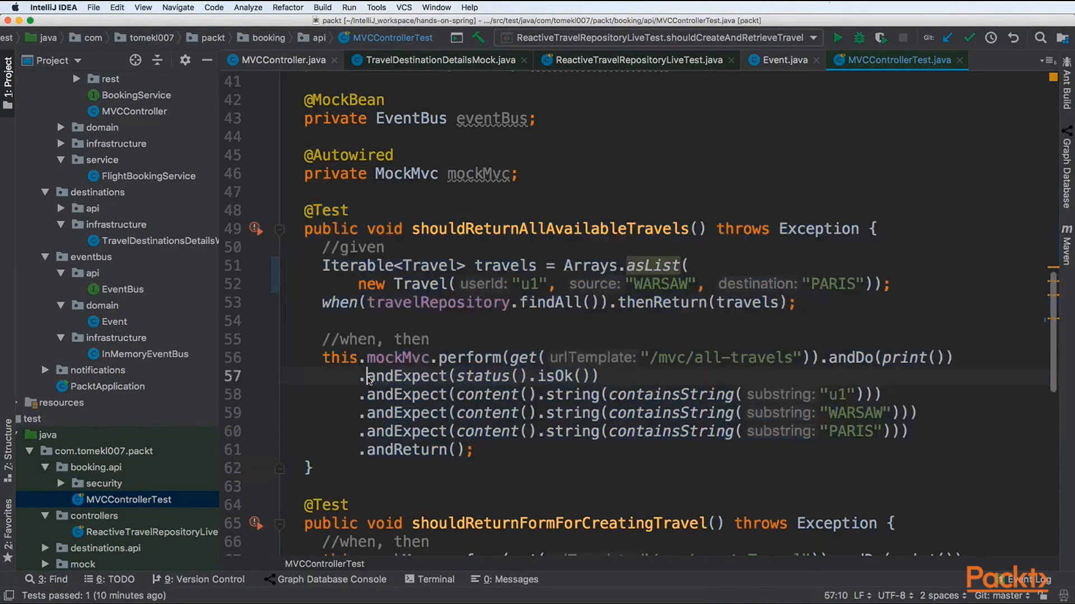
drag(323, 265, 795, 303)
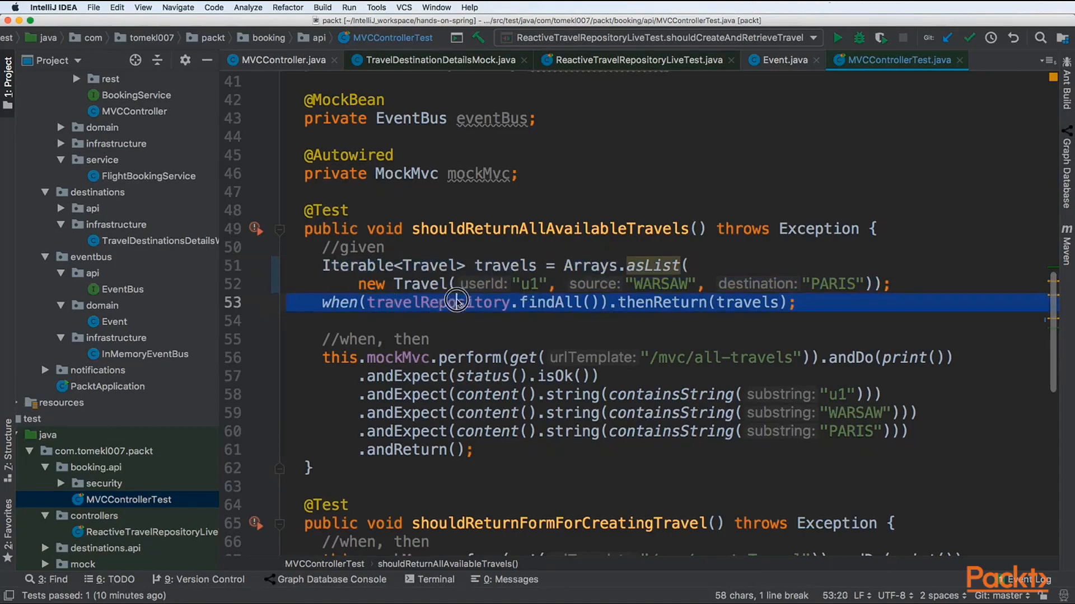
double_click(553, 302)
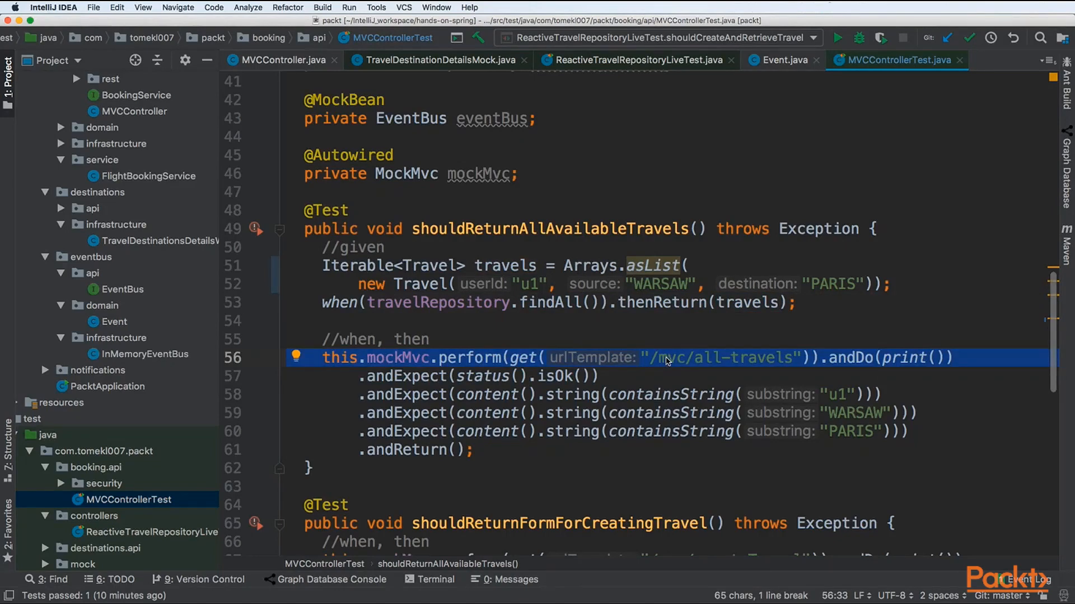
mouse_move(759, 365)
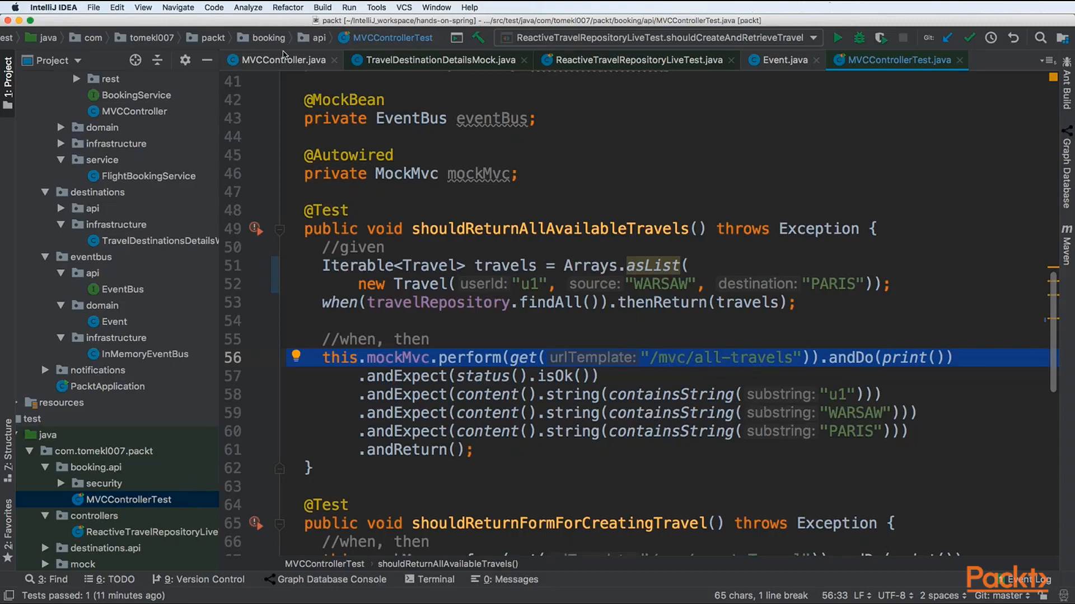
click(282, 59)
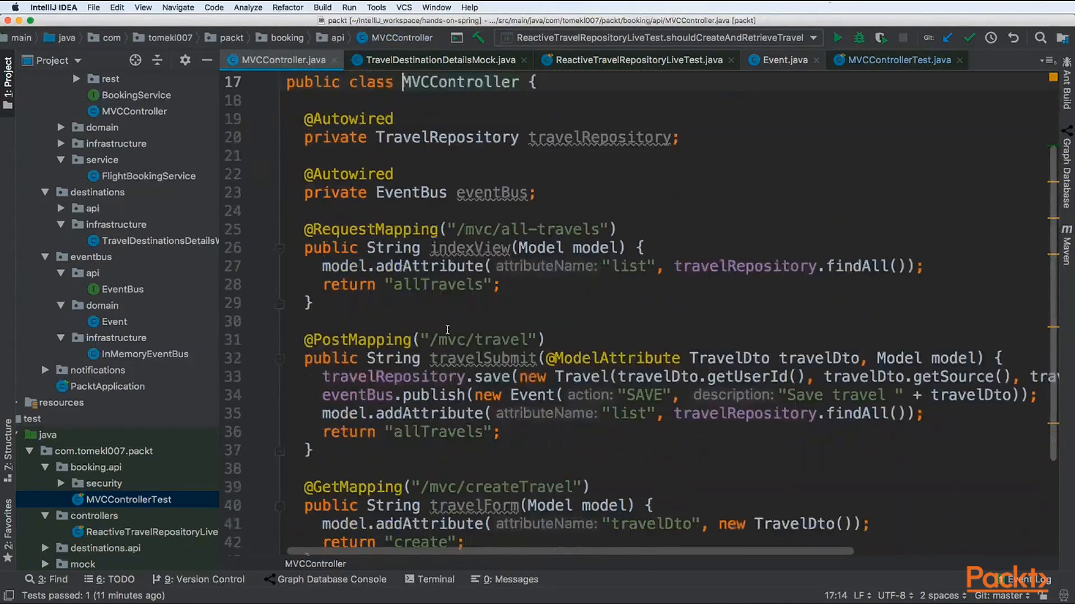
scroll(down, 3)
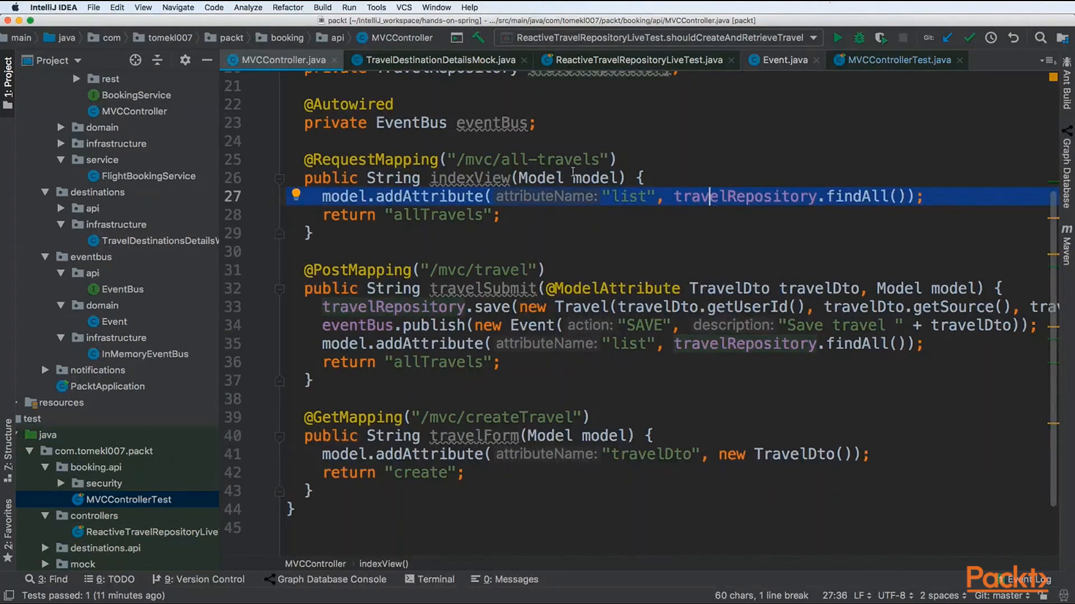
mouse_move(831, 196)
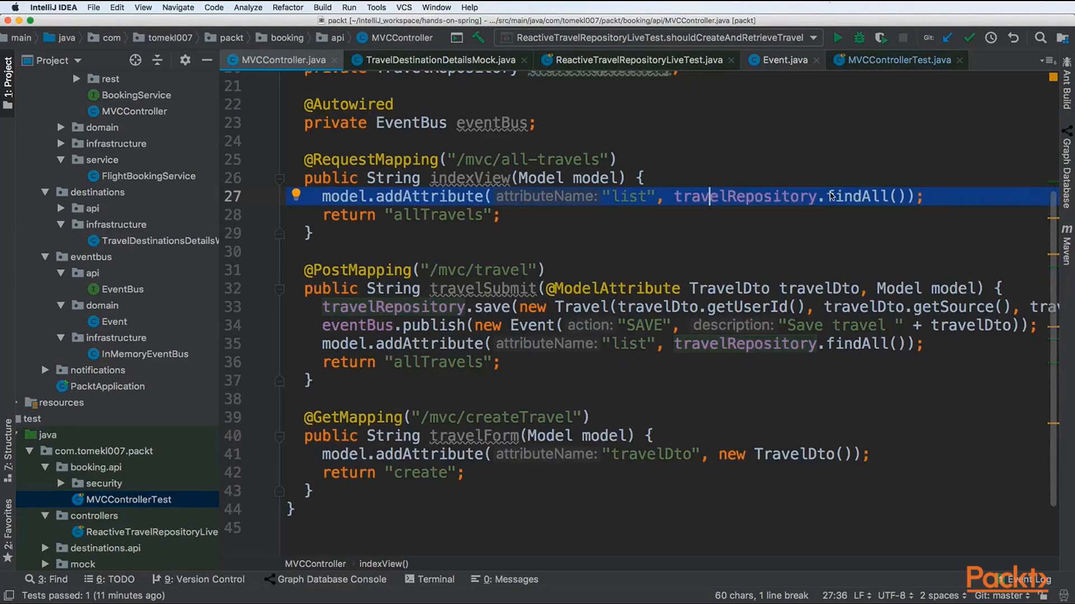
Step: Back in MVCControllerTest, highlight the isOk status expectation in the first test
click(889, 60)
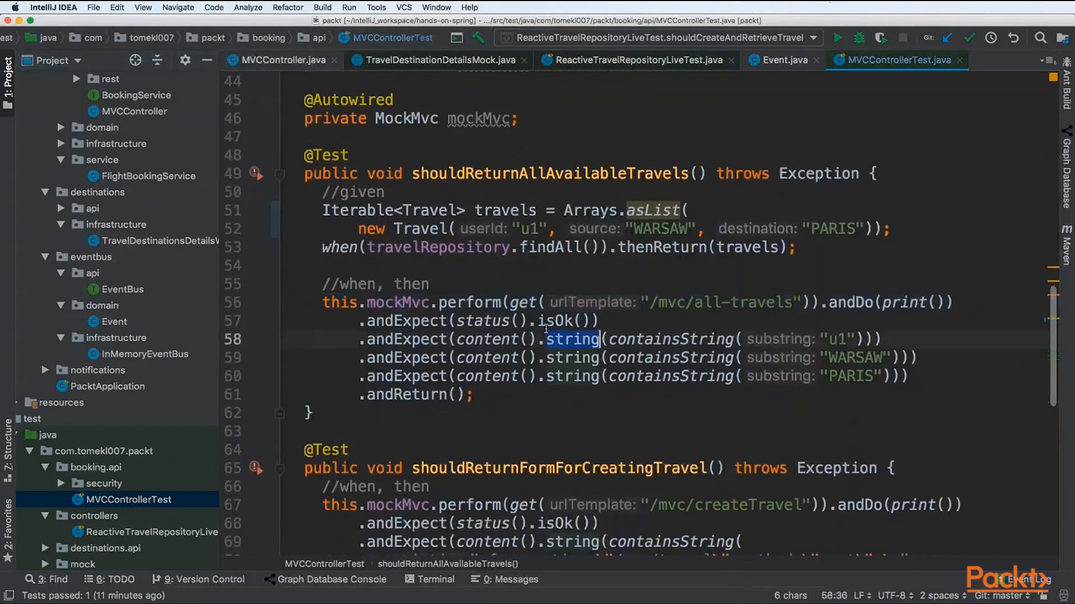
click(549, 321)
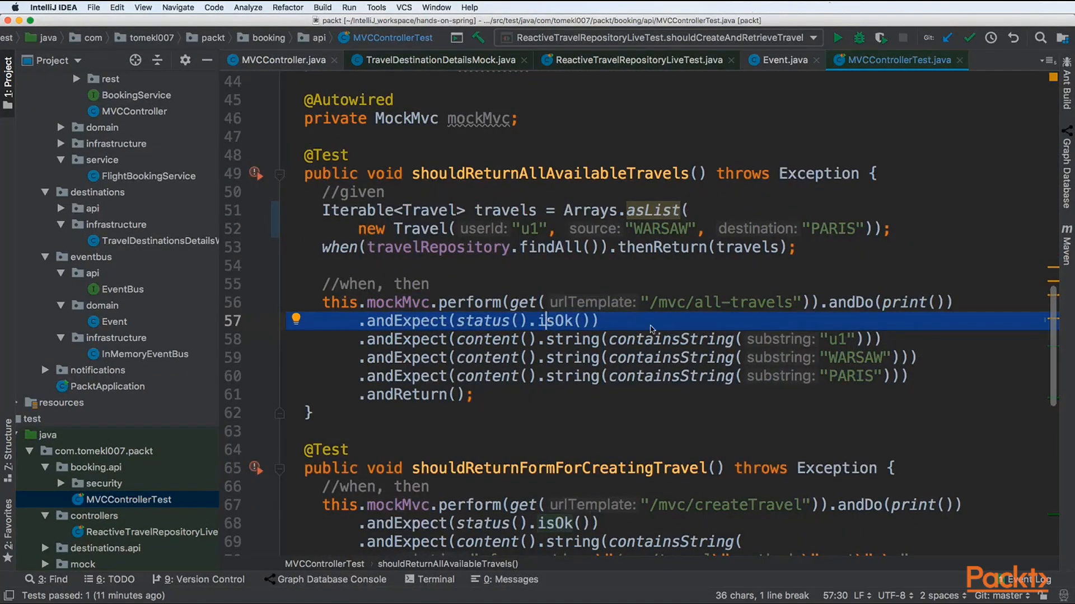
double_click(670, 358)
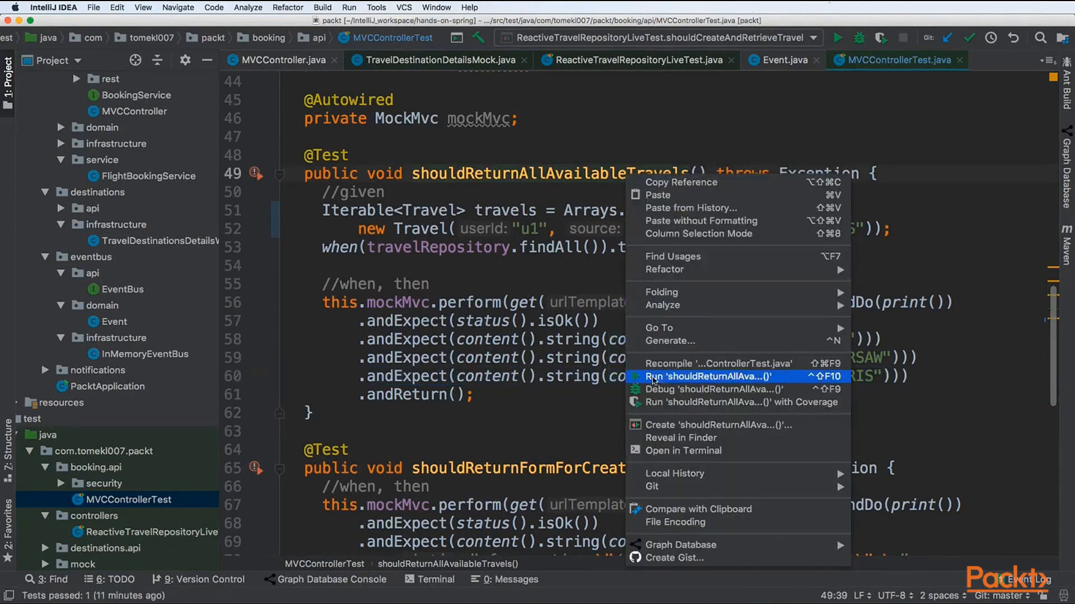
Step: Run shouldReturnAllAvailableTravels and check the travel row in the printed HTML output
click(708, 376)
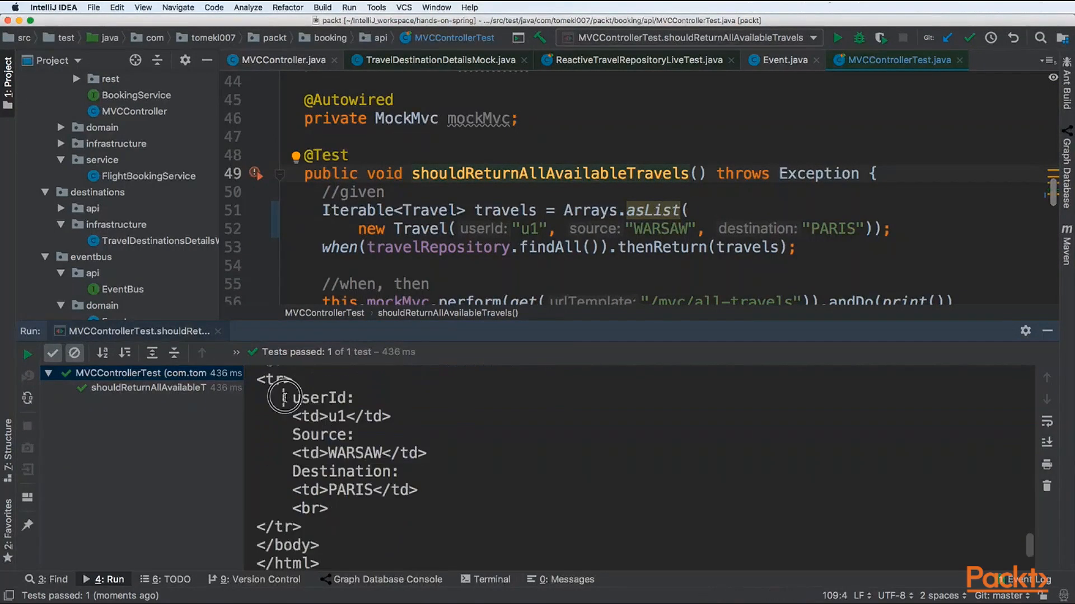
drag(283, 397, 374, 508)
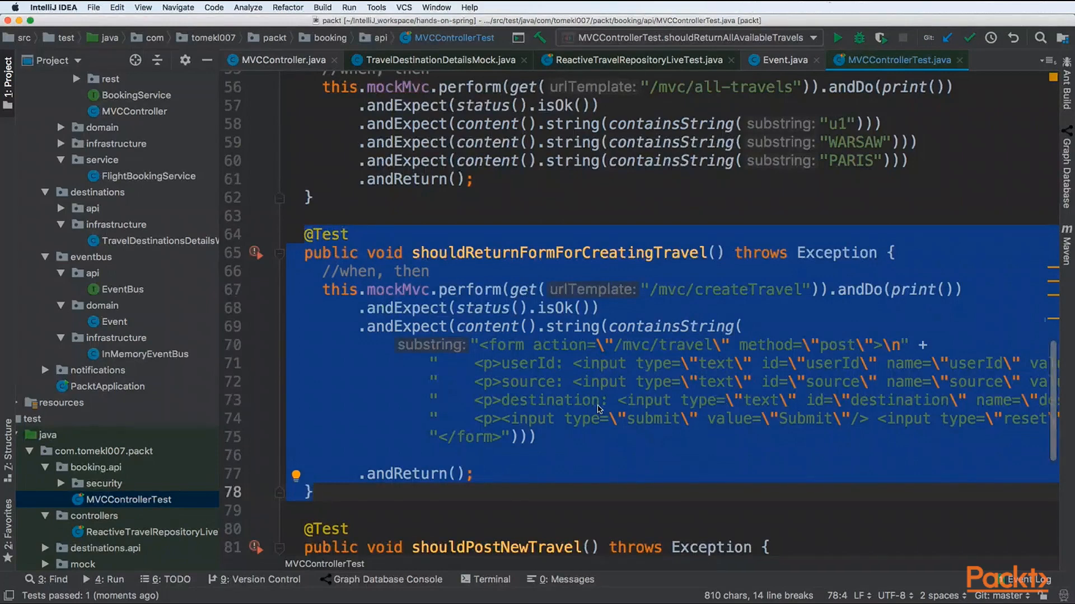
mouse_move(582, 286)
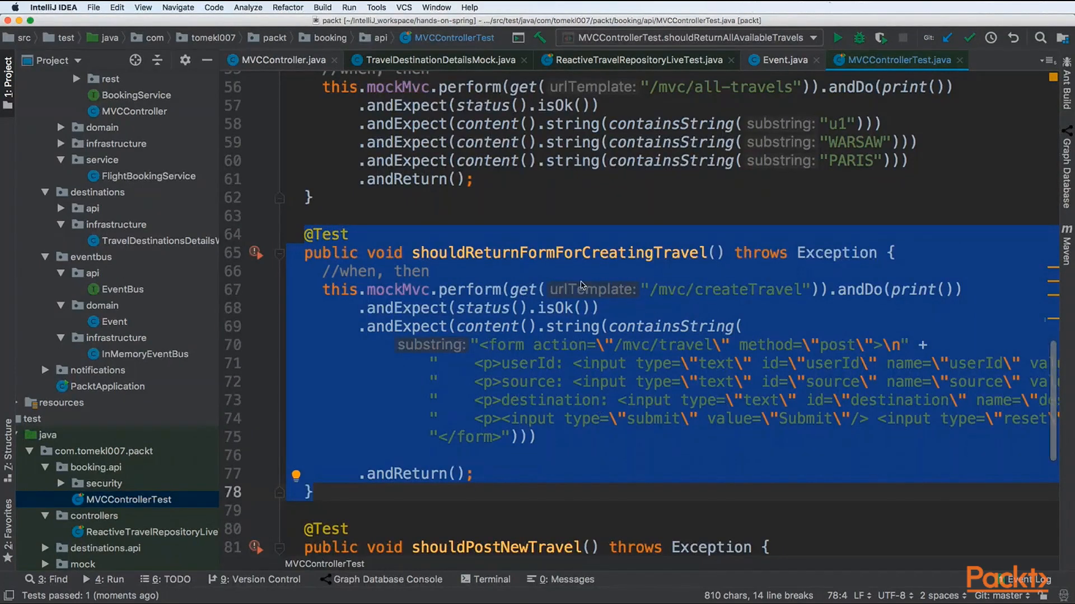
double_click(745, 288)
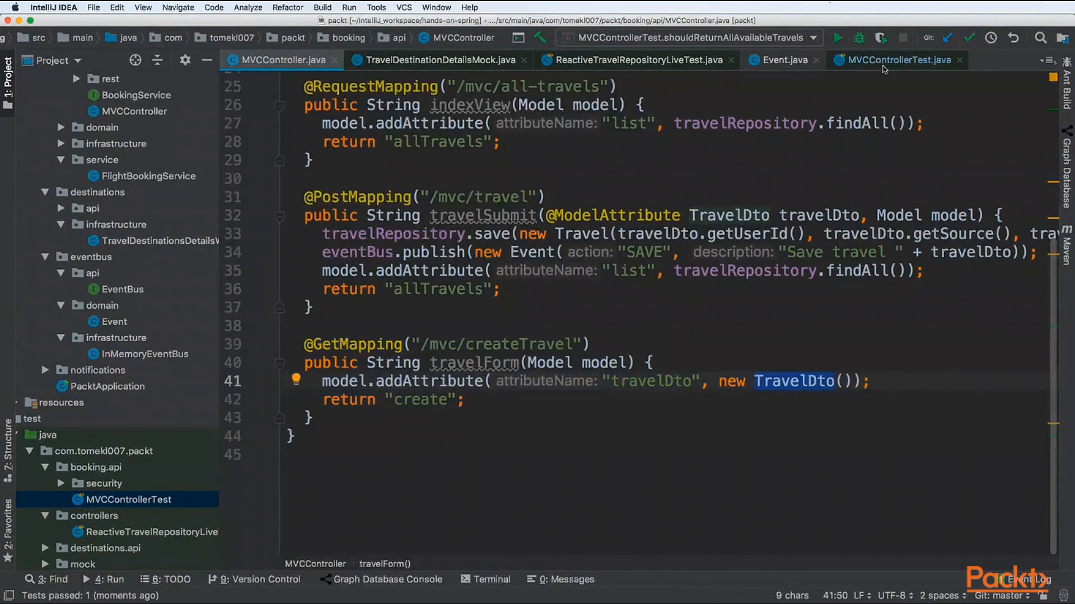
click(896, 59)
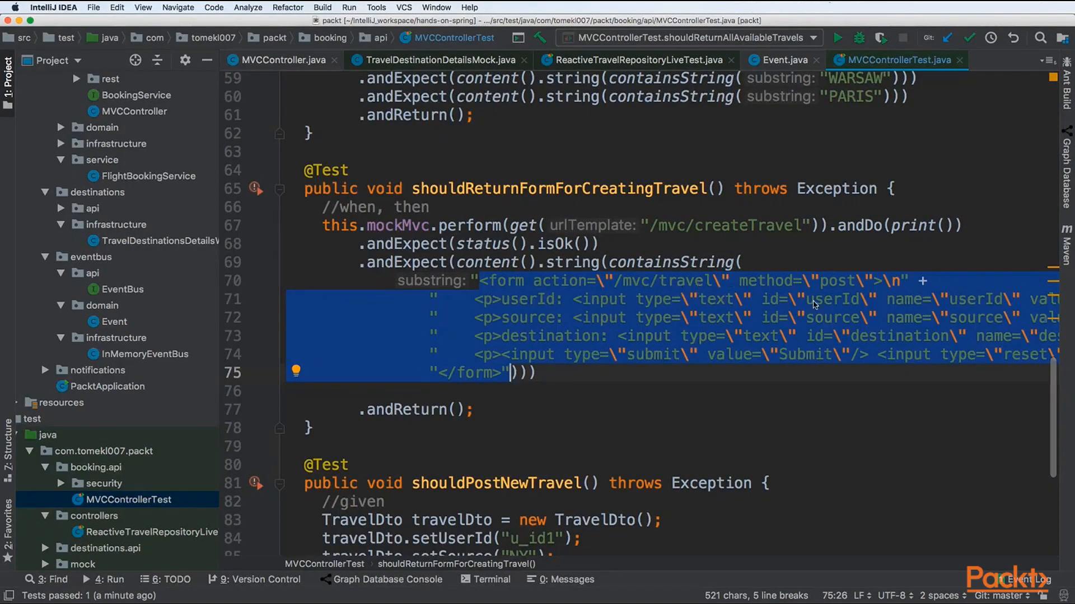
mouse_move(815, 322)
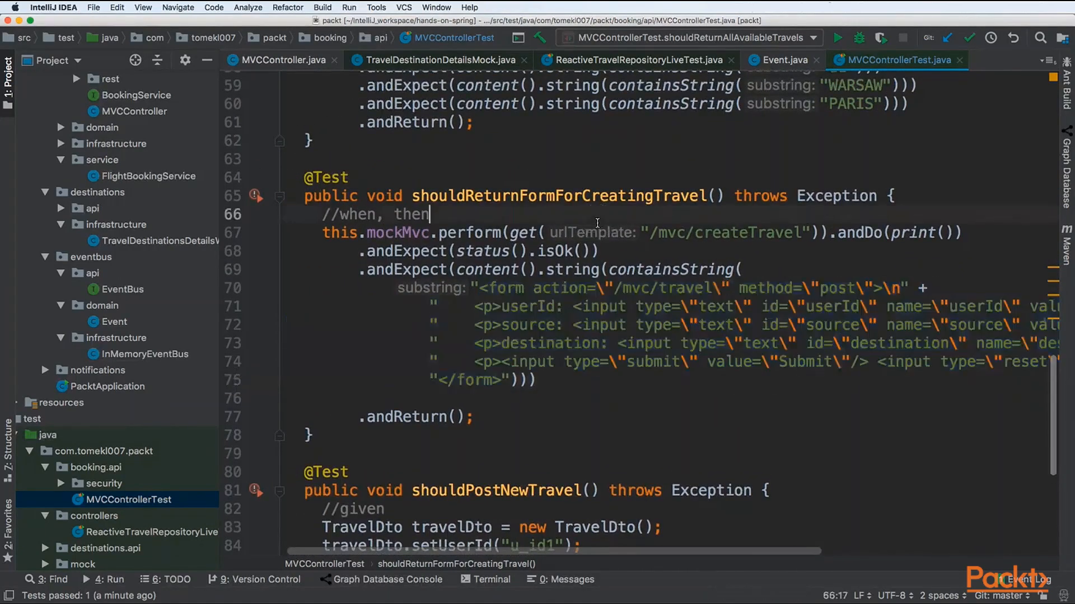
click(837, 38)
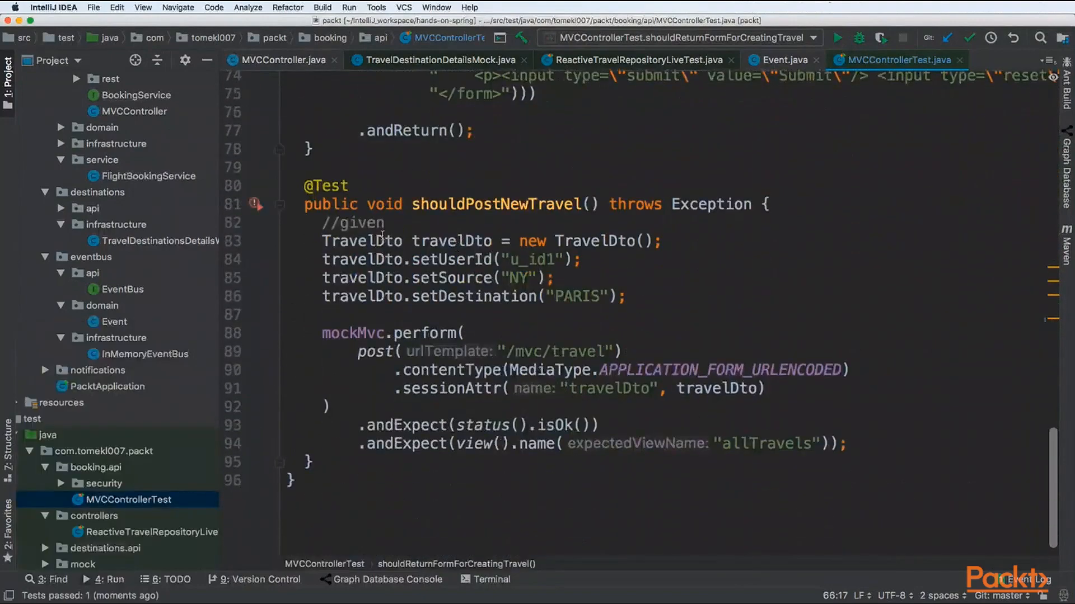
mouse_move(329, 230)
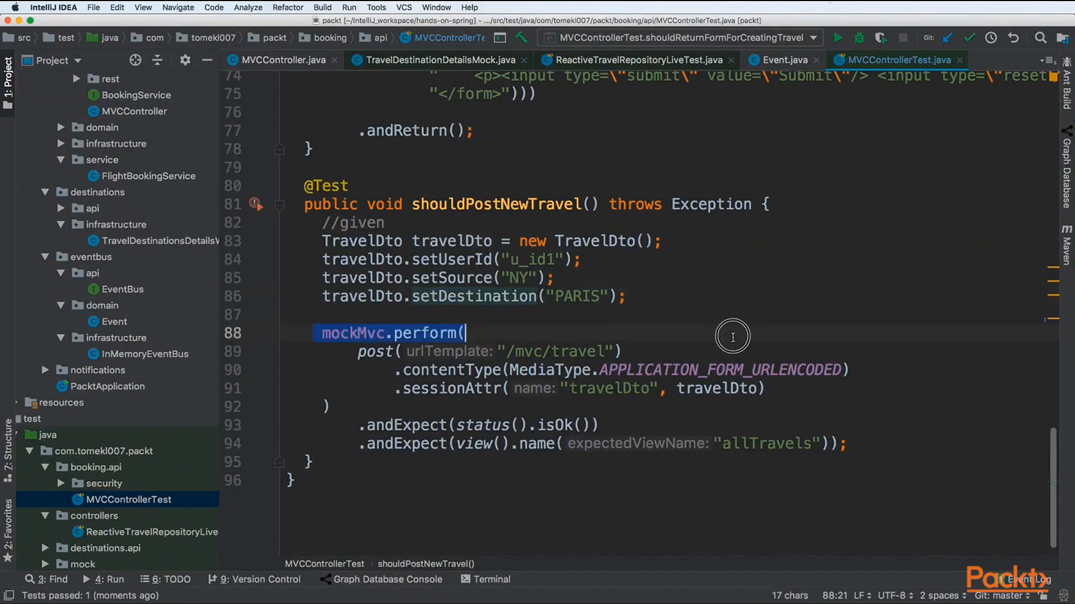
Step: Review the form-urlencoded perform call with travelDto session attribute, then run shouldPostNewTravel
drag(467, 334, 329, 406)
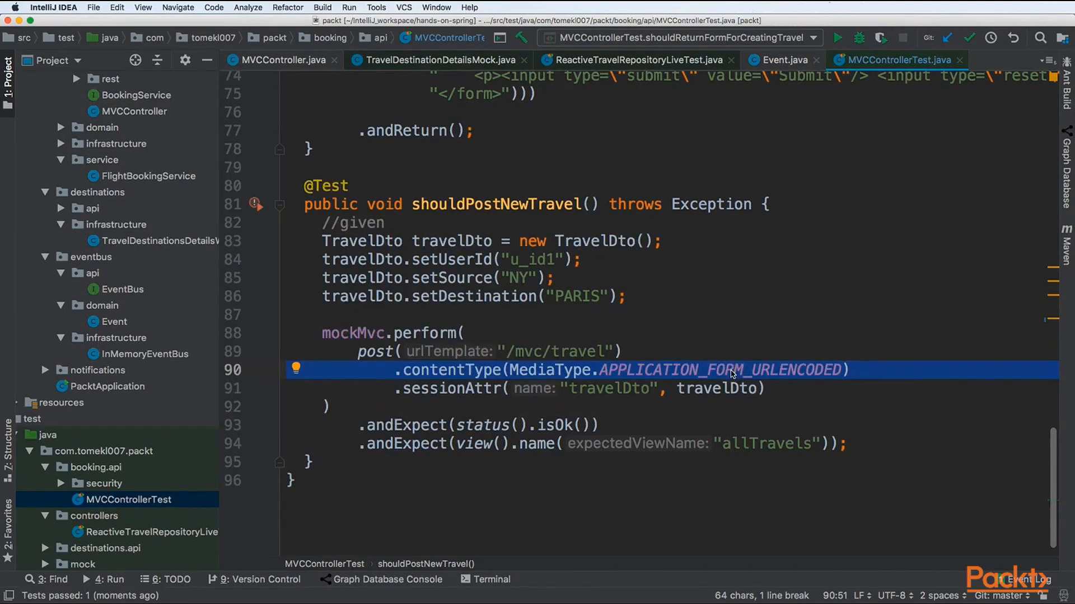
click(716, 395)
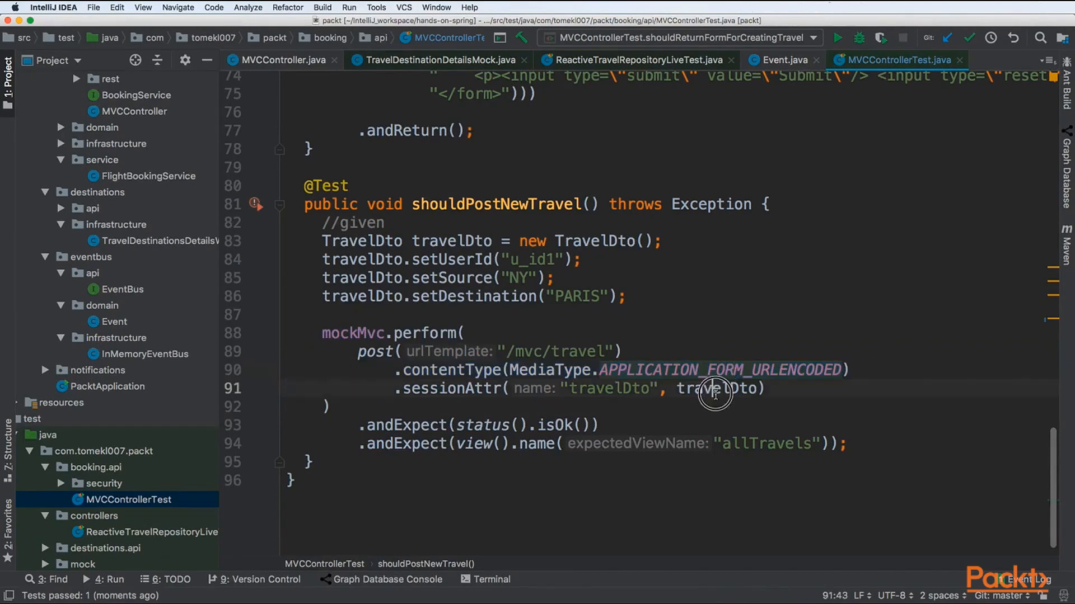
click(557, 425)
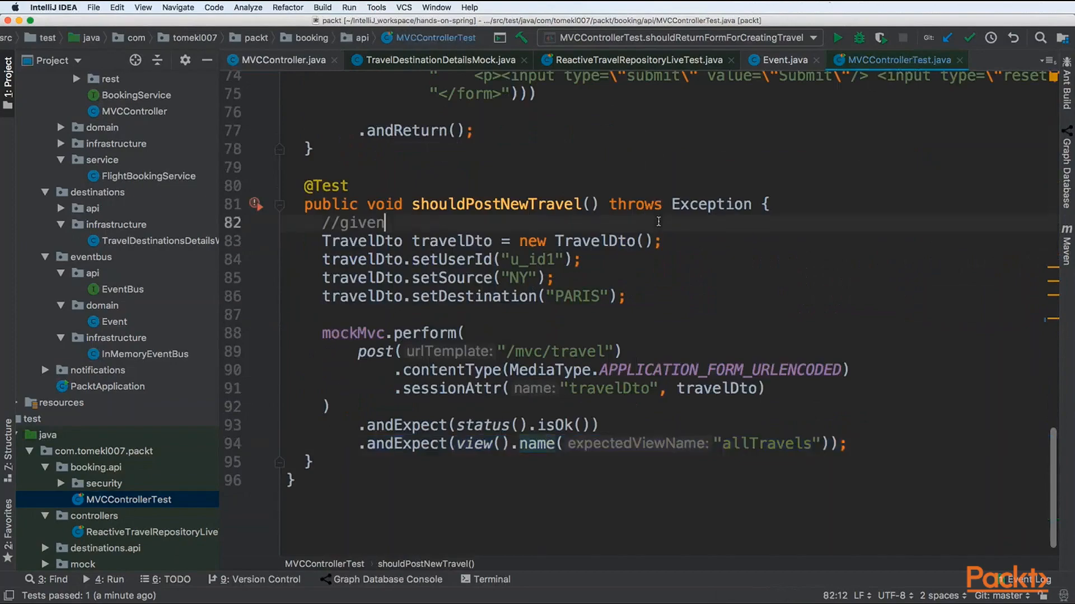
click(838, 38)
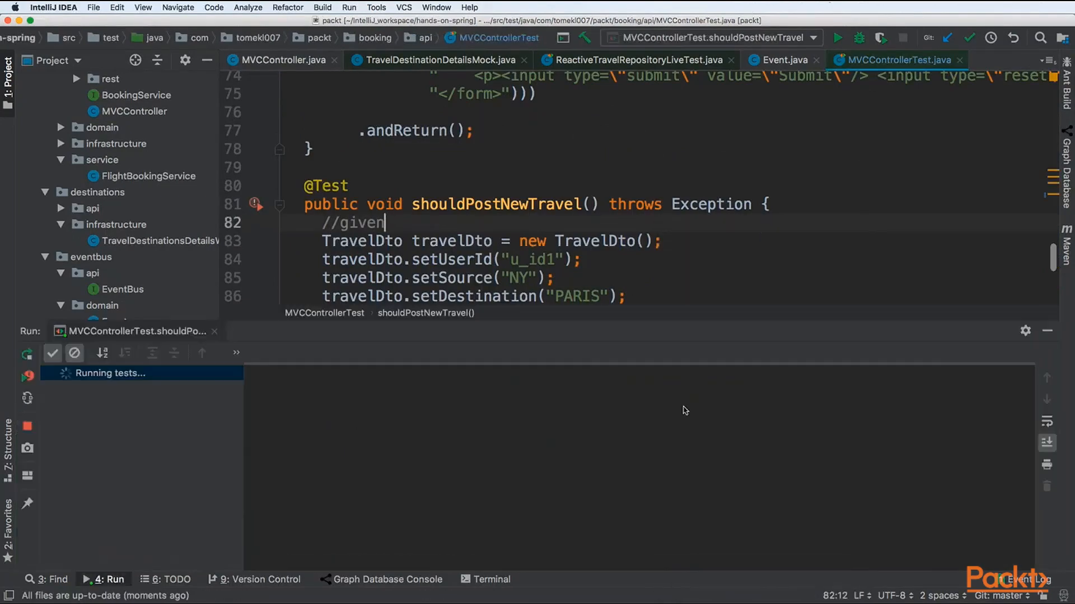